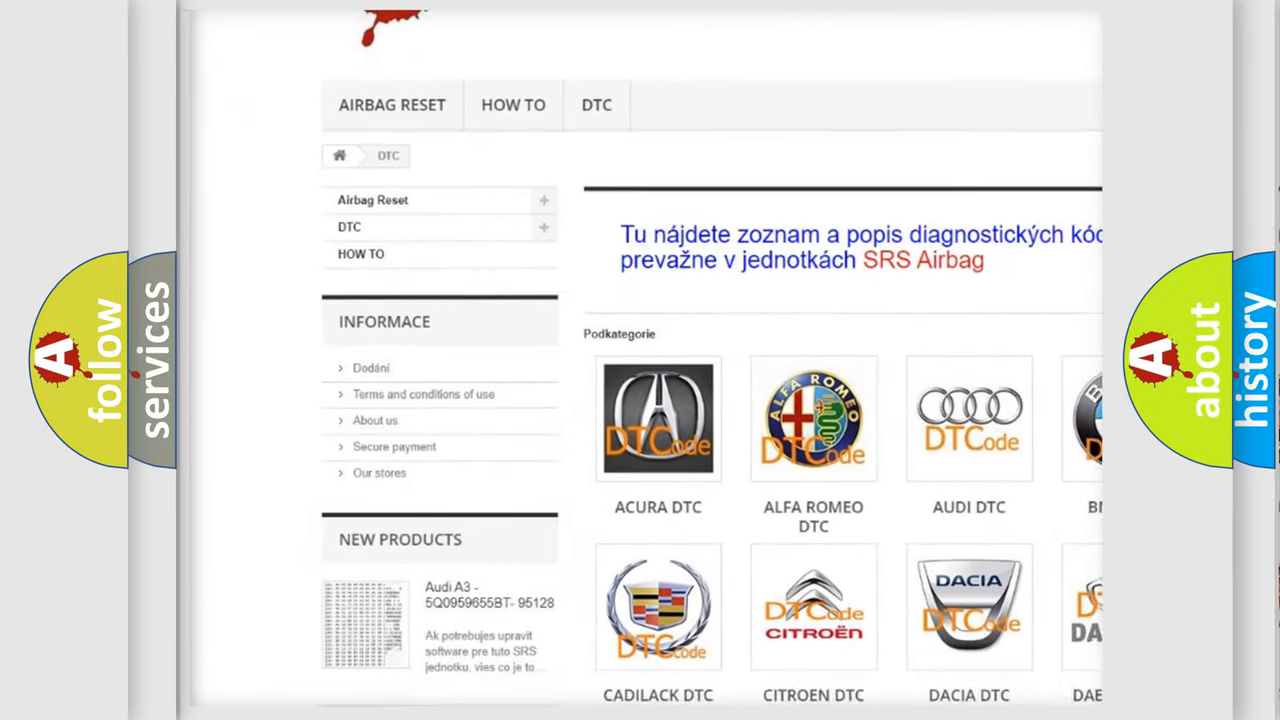
# Step: Scroll down the DTC category page through the car-brand logos from Acura toward Chrysler
pyautogui.scroll(-3)
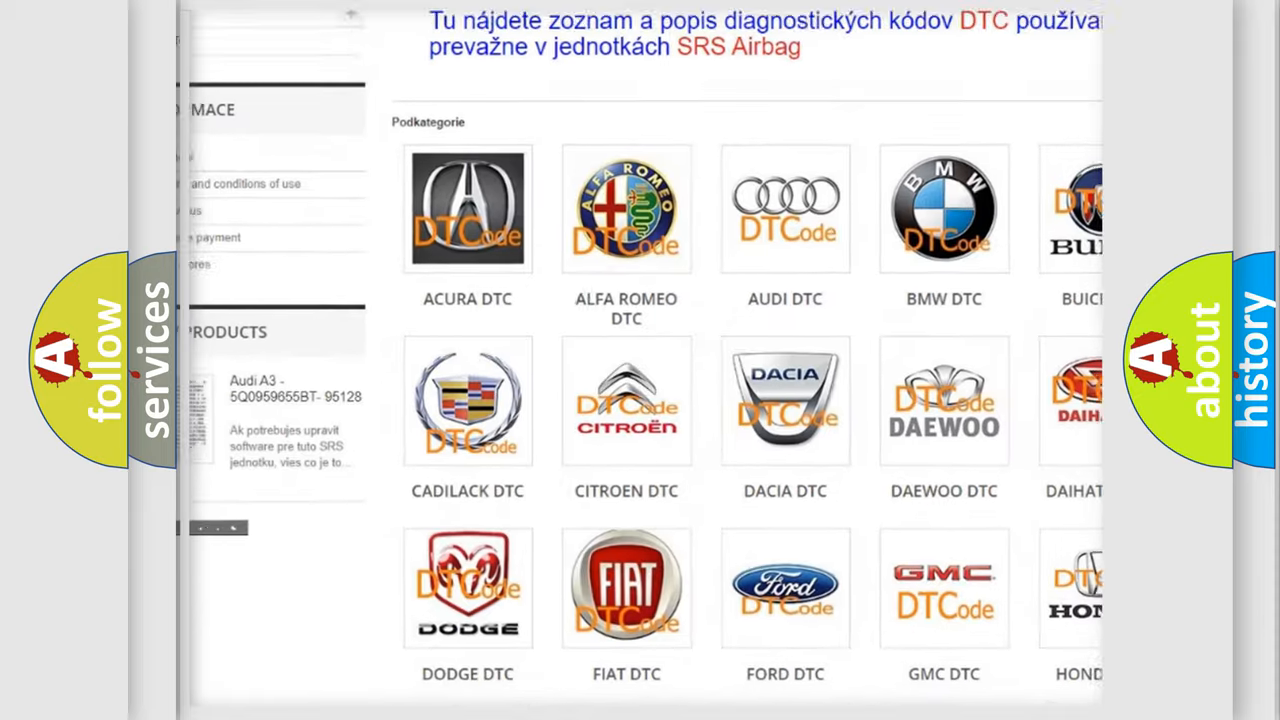
pyautogui.scroll(-3)
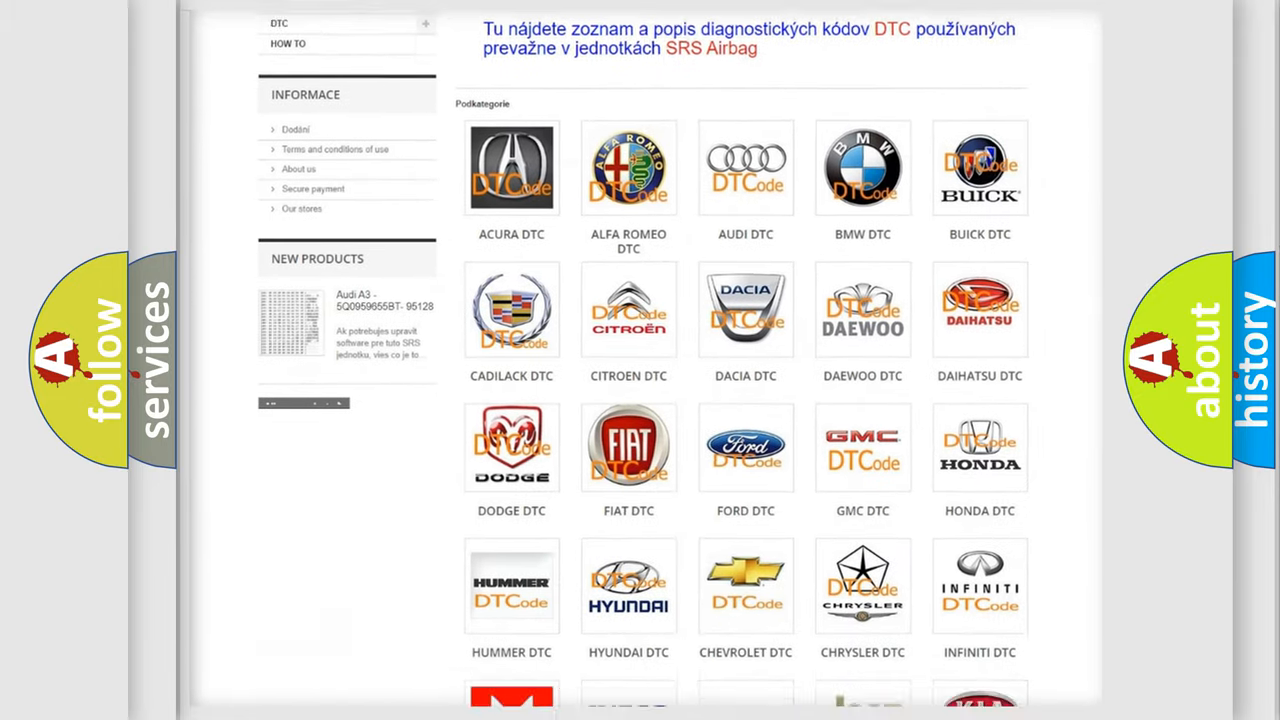
pyautogui.scroll(-3)
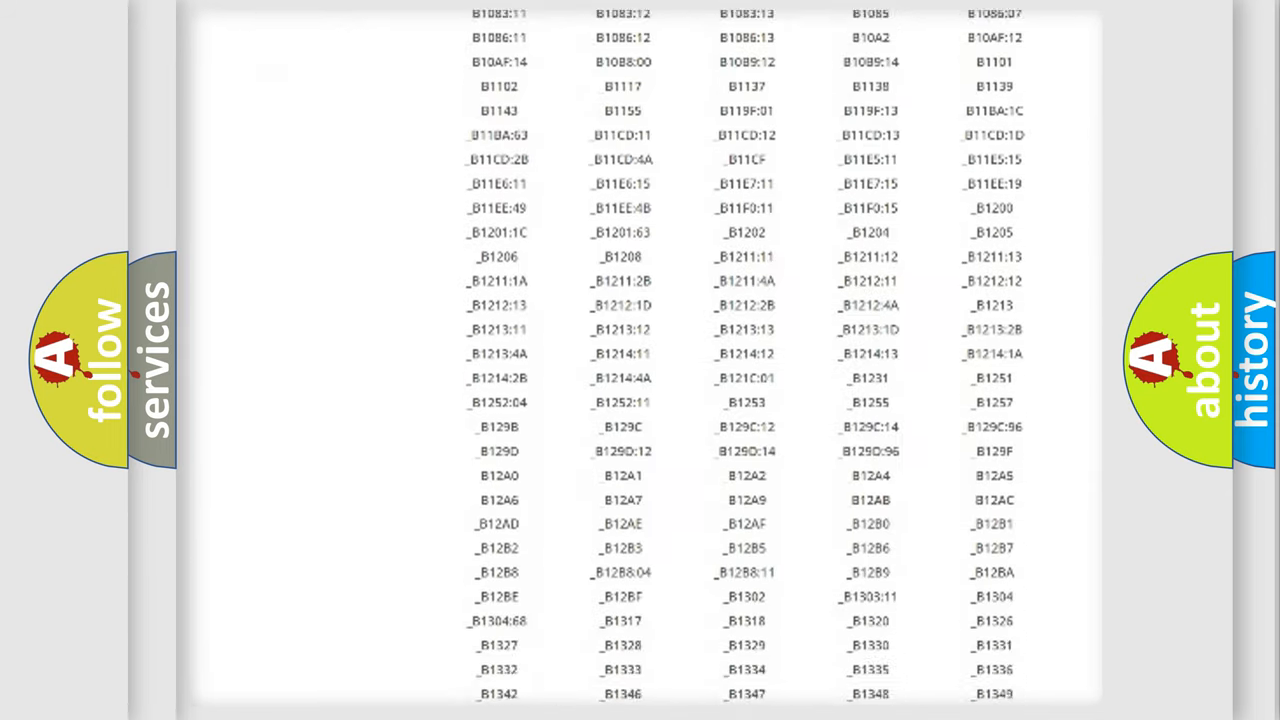
# Step: Scroll through the long table of B-series diagnostic trouble codes
pyautogui.scroll(-3)
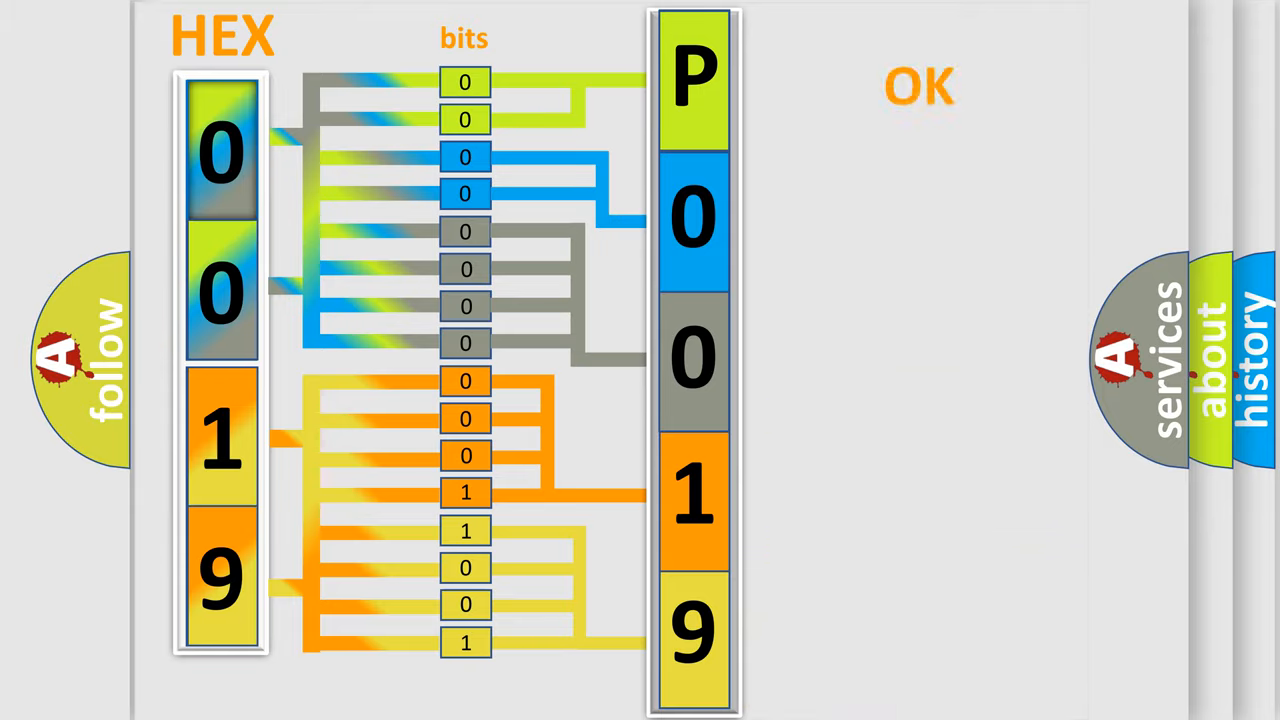
# Step: Advance the slide decoding hex bytes 00 19 through bits into the code P0019
pyautogui.click(920, 84)
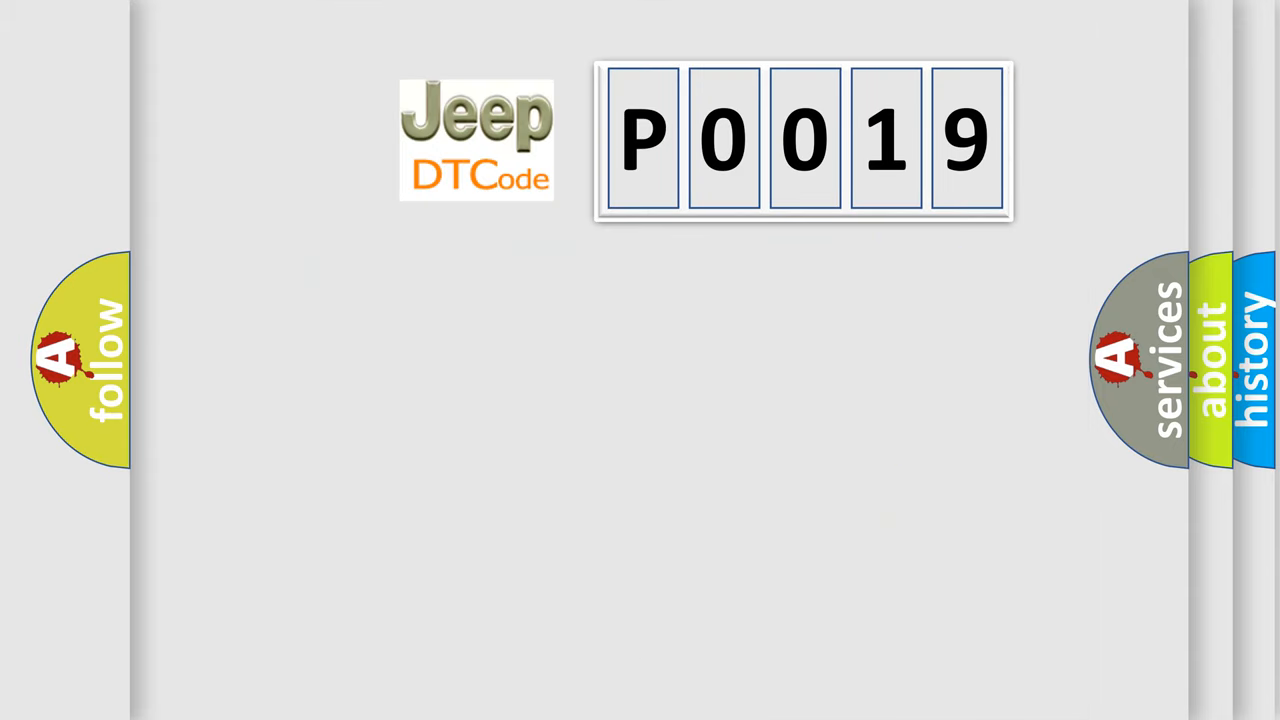